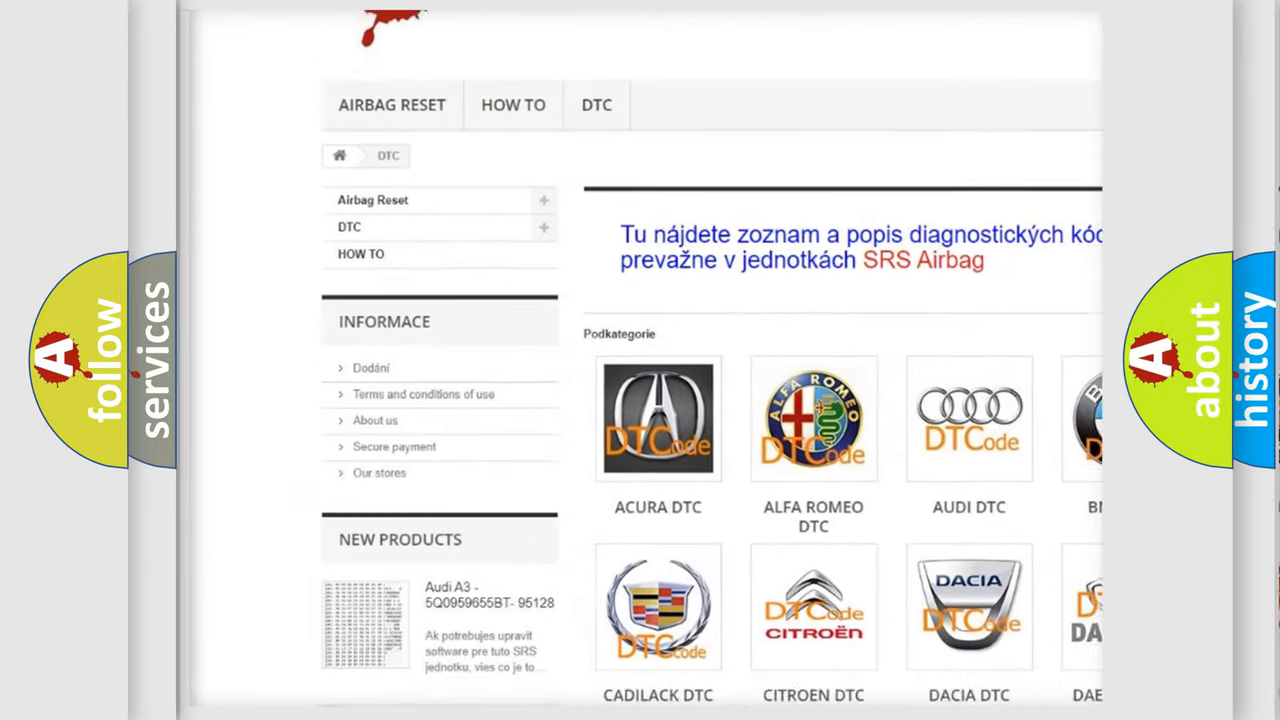
pyautogui.scroll(-3)
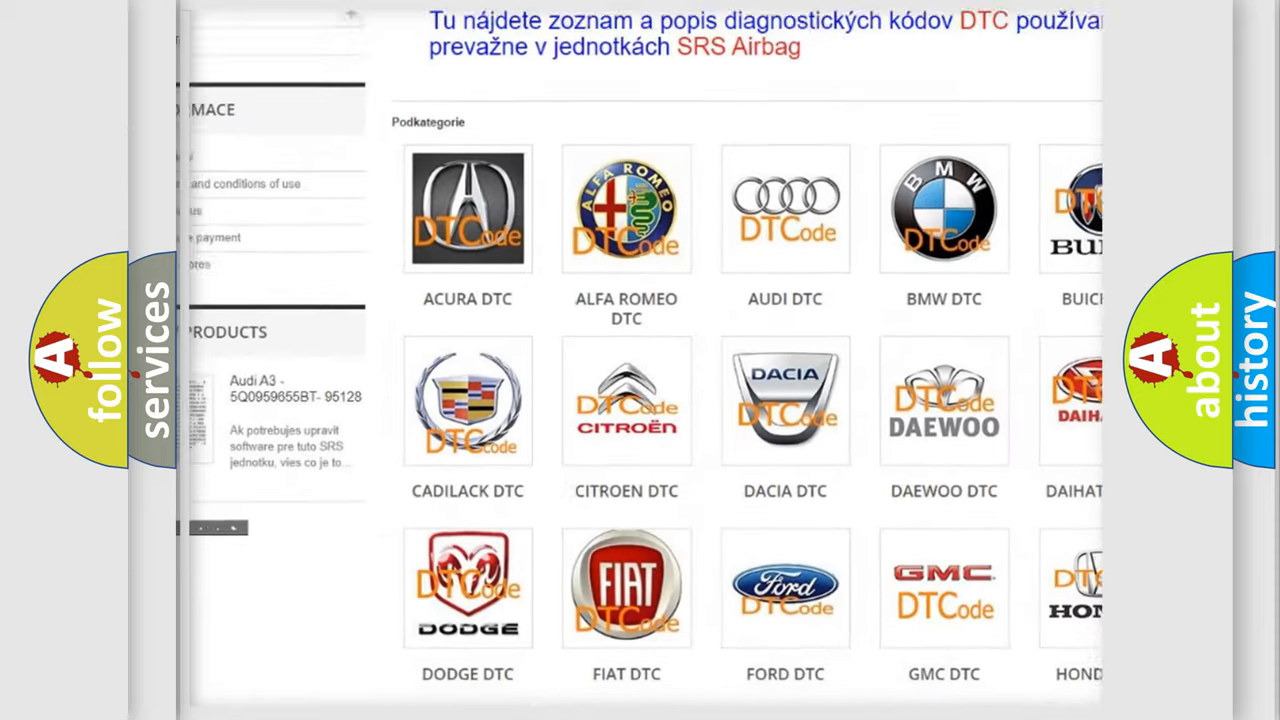
pyautogui.scroll(-3)
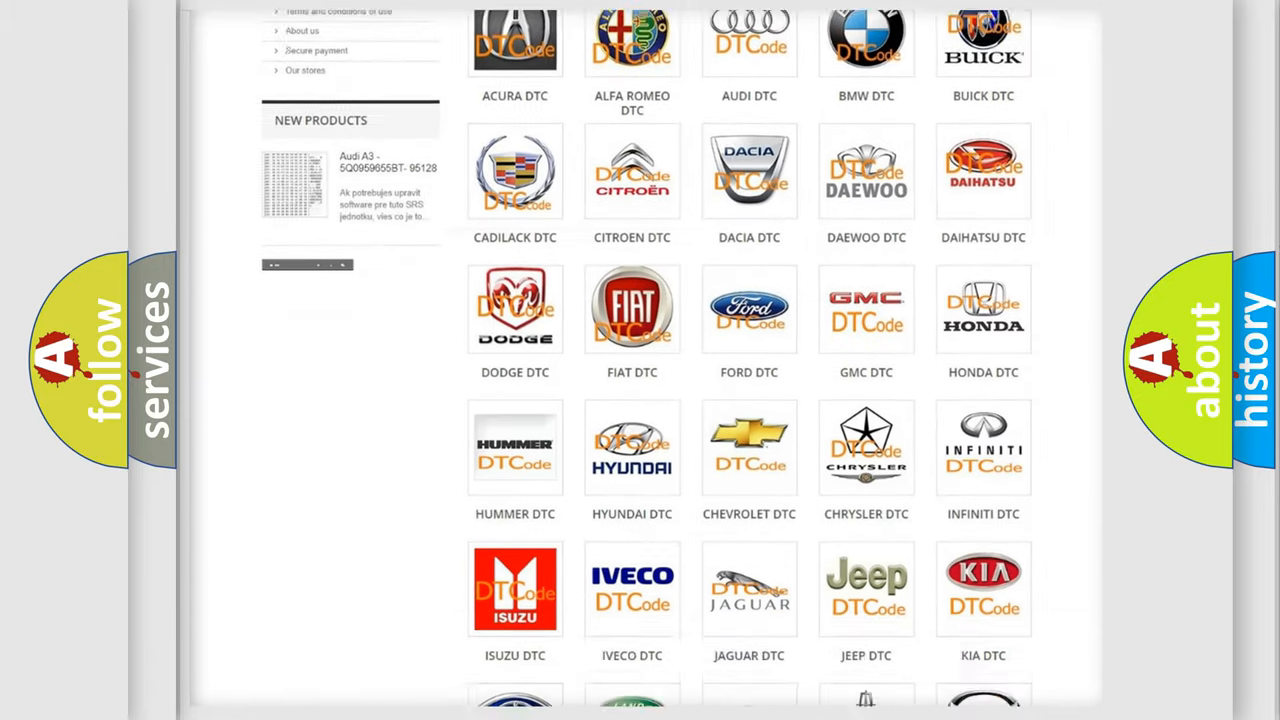
pyautogui.scroll(-3)
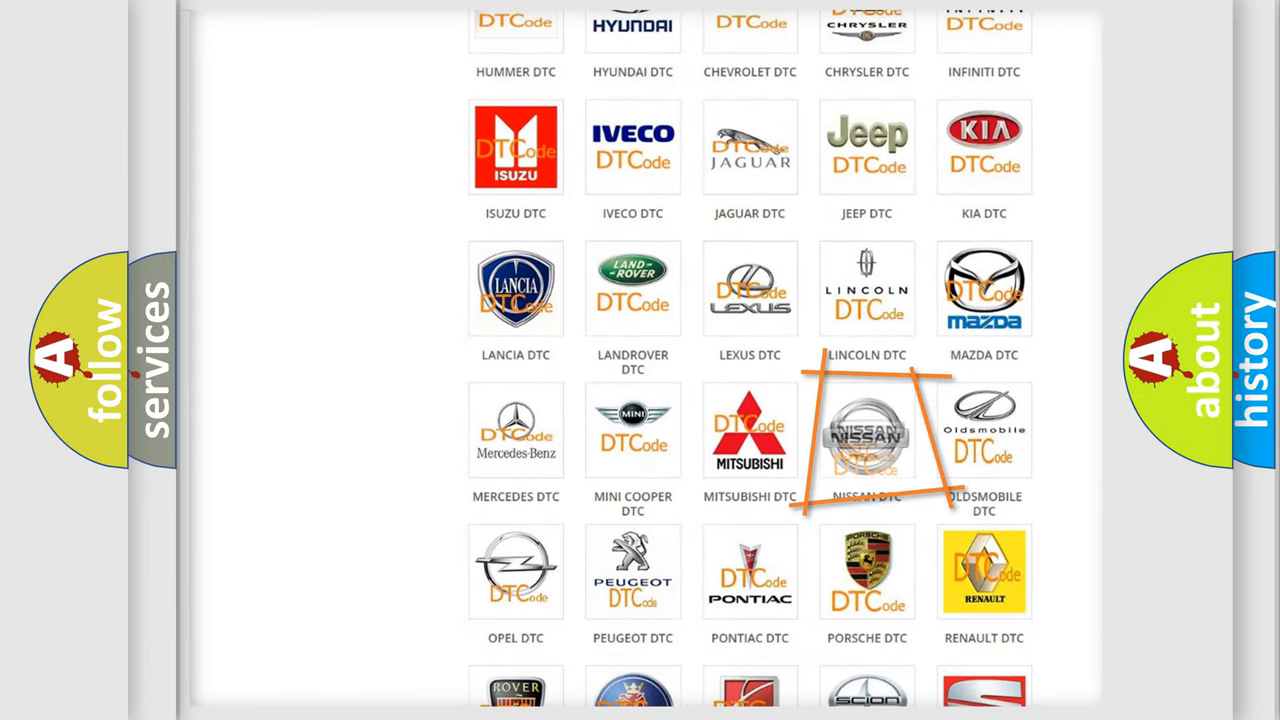